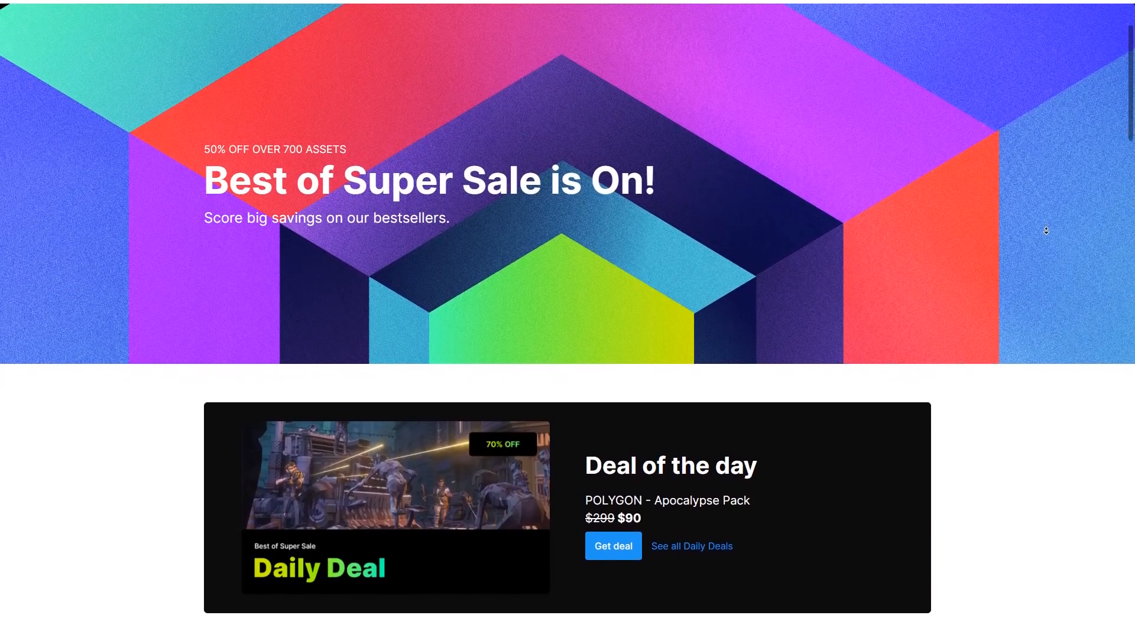
- Scroll the sale listings and open The Hunt - Cyberpunk Pack page (€62.53)
scroll(down, 3)
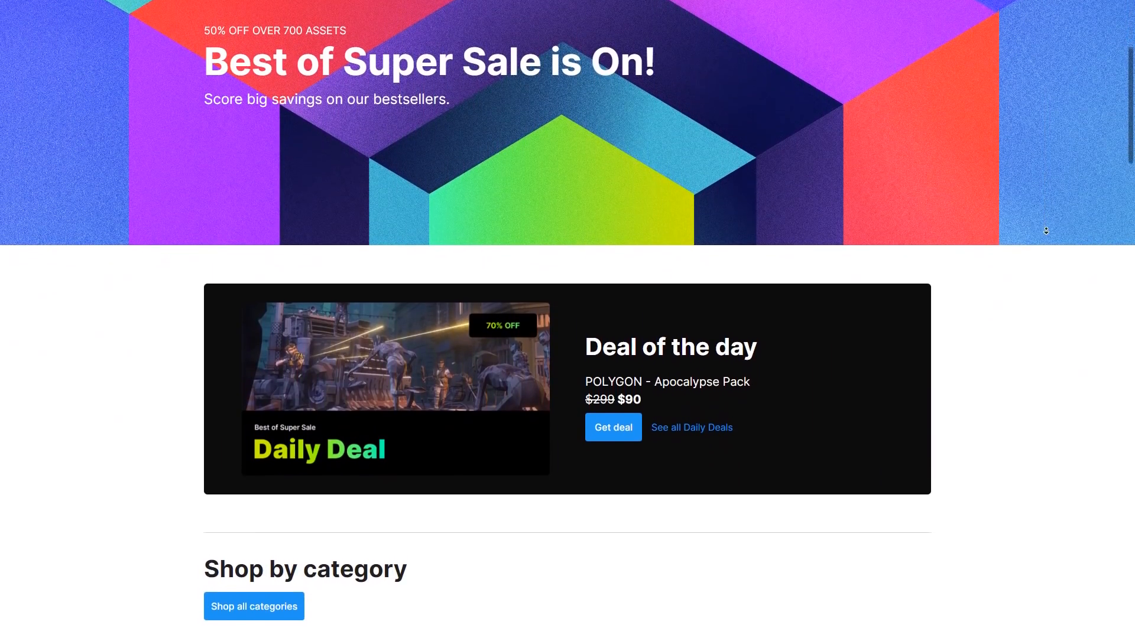
scroll(down, 3)
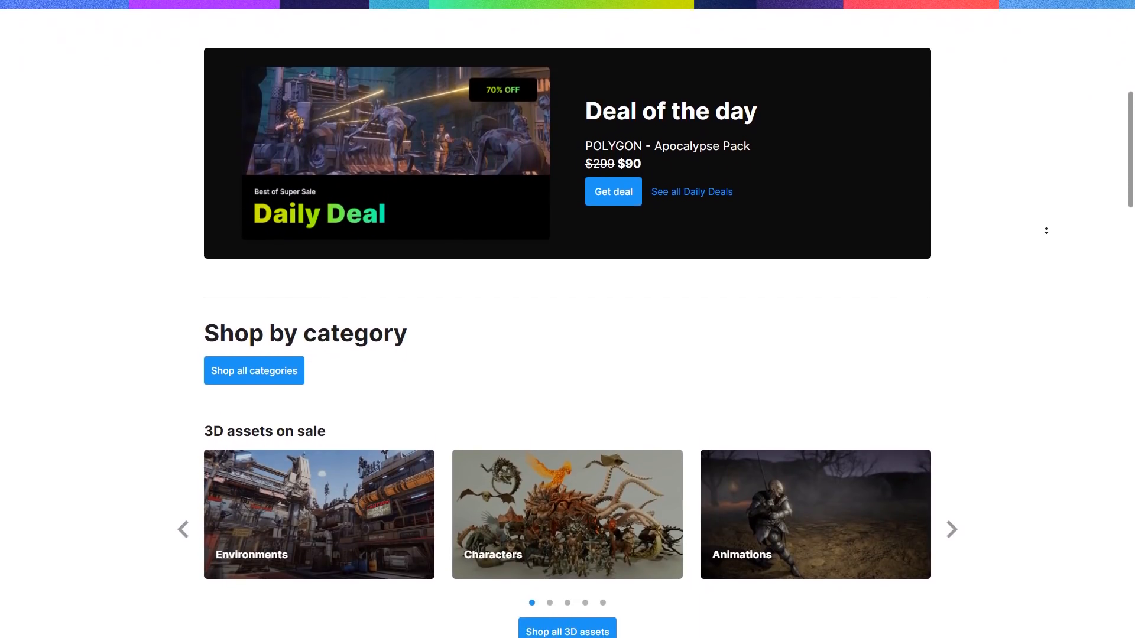
scroll(down, 3)
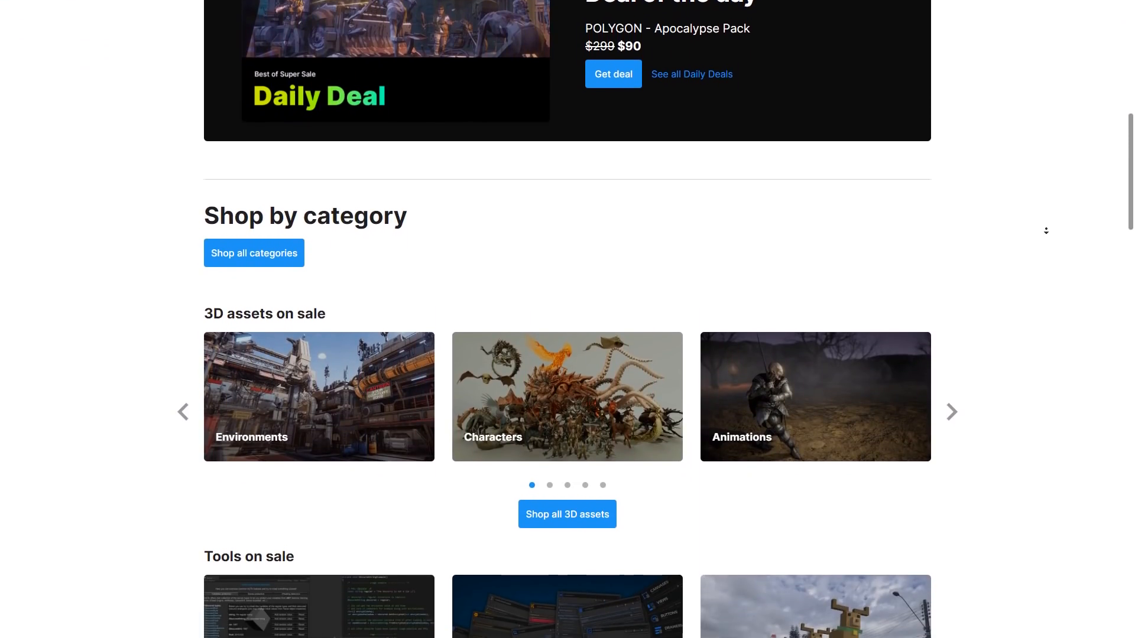
scroll(down, 3)
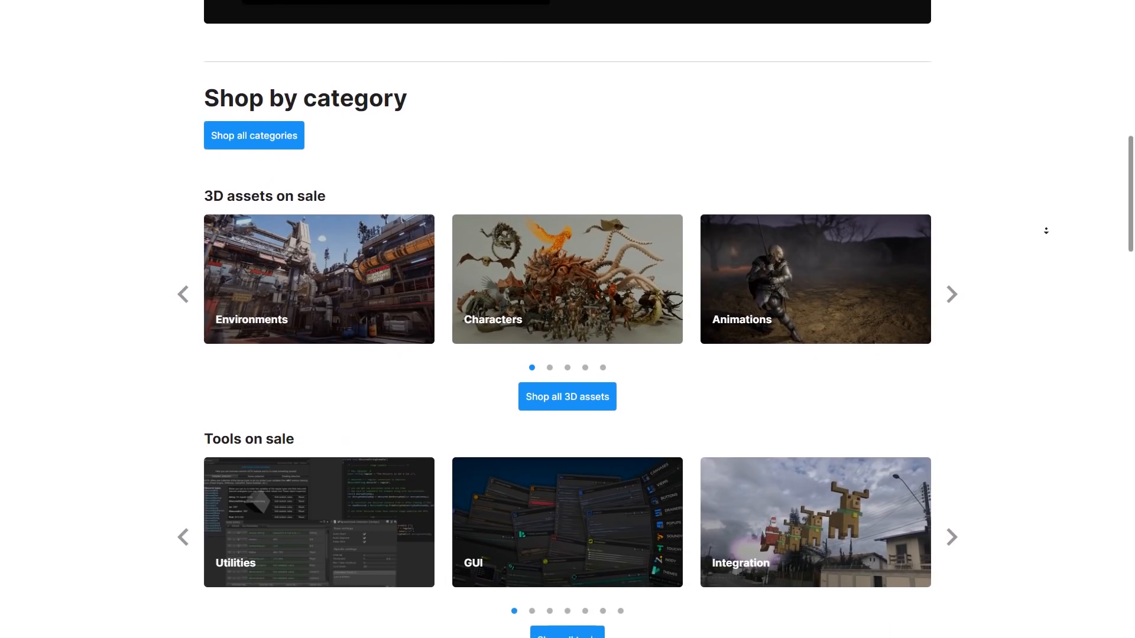
scroll(down, 3)
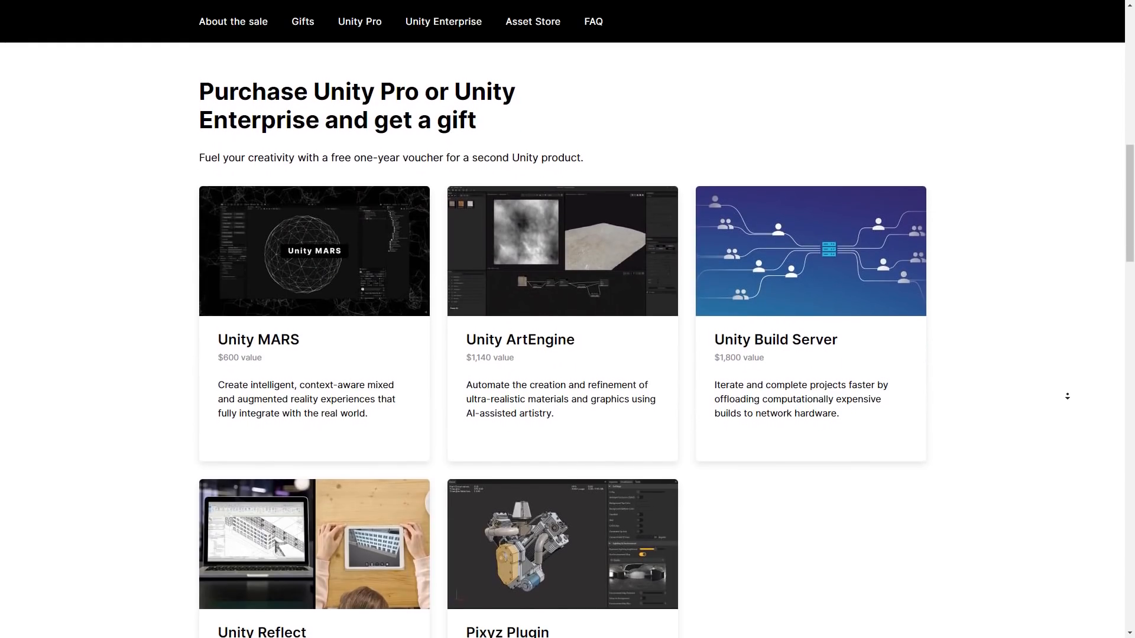
scroll(down, 3)
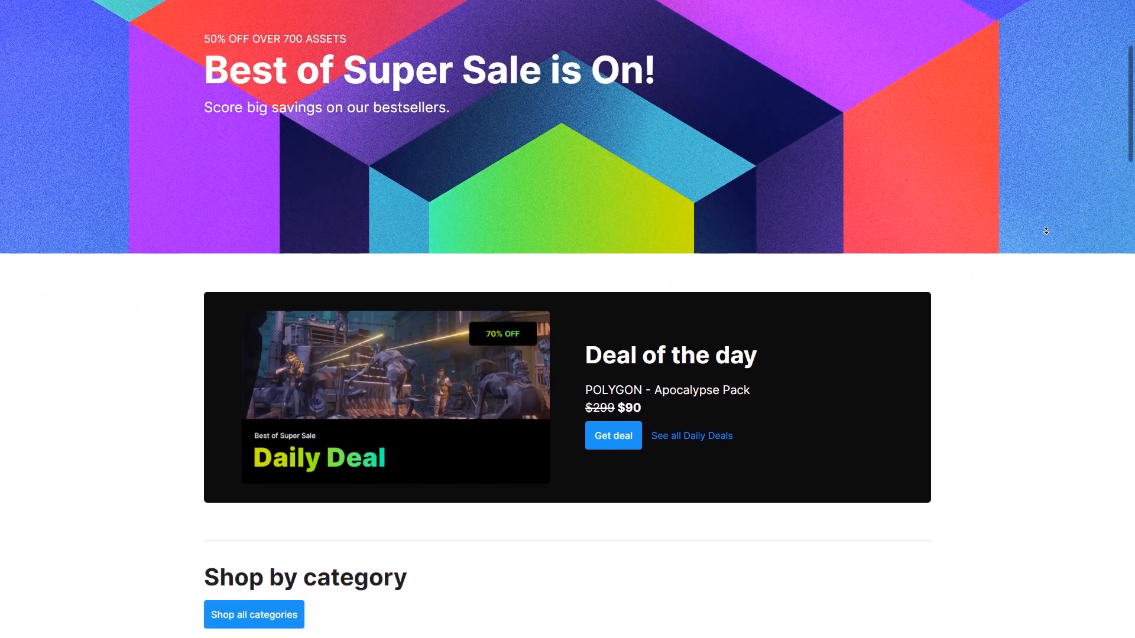
click(612, 435)
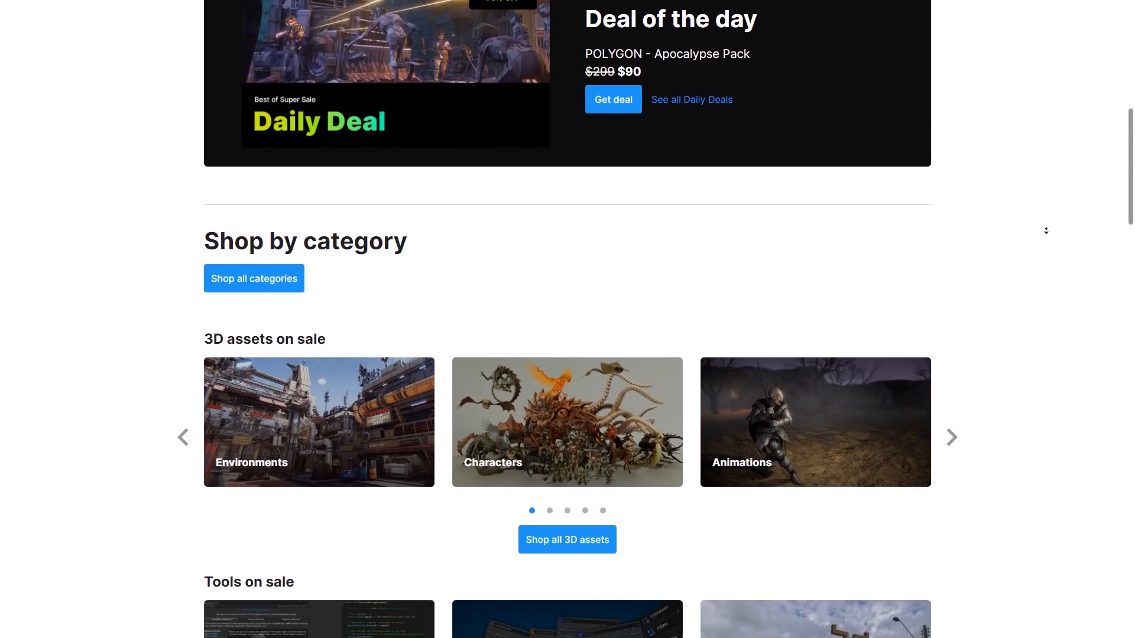
- Scroll down through The Hunt - Cyberpunk Pack product page
scroll(down, 3)
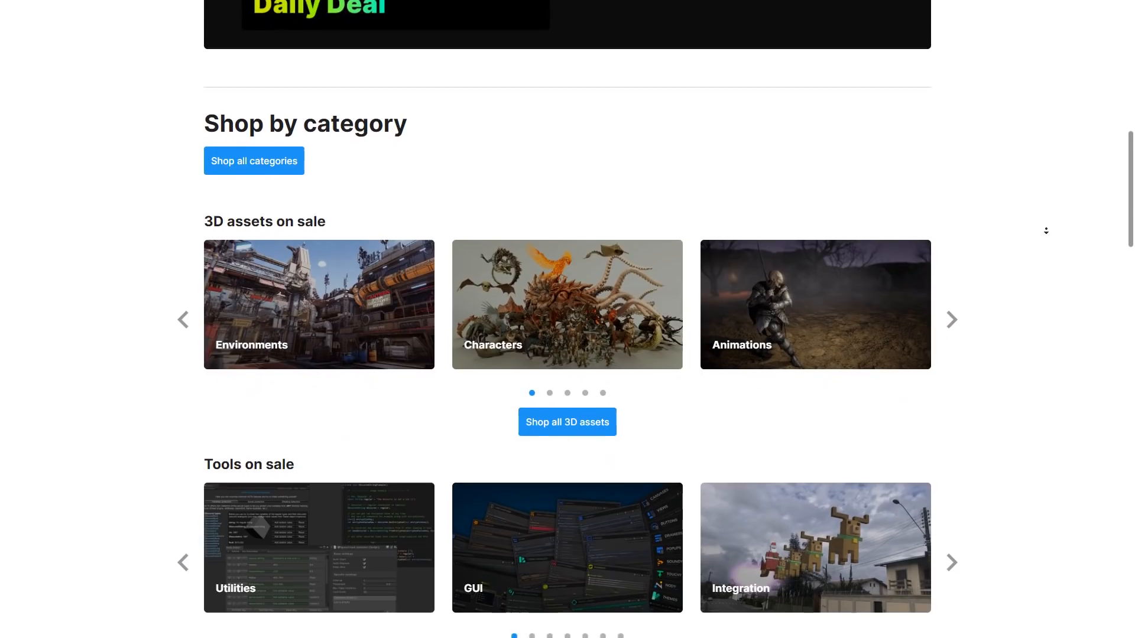
scroll(down, 3)
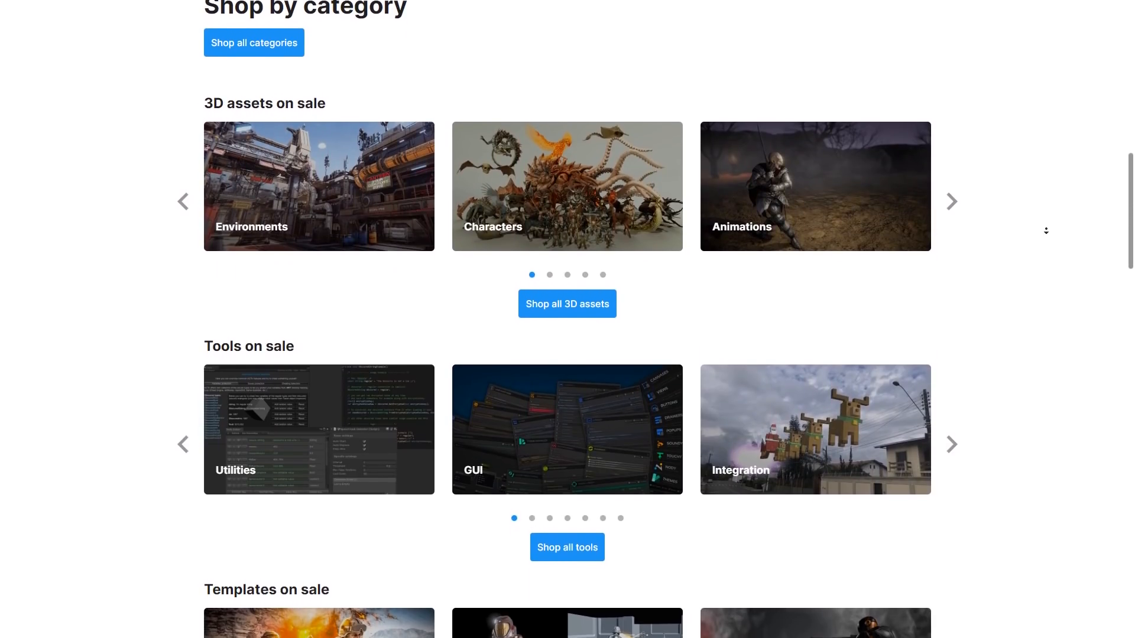
scroll(down, 3)
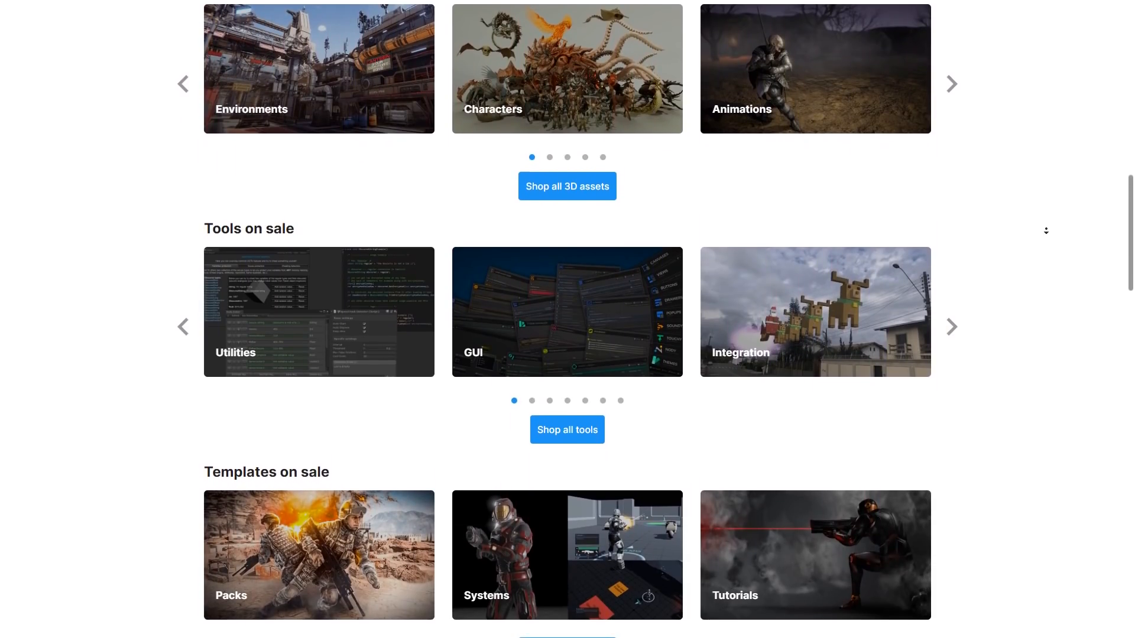
scroll(down, 3)
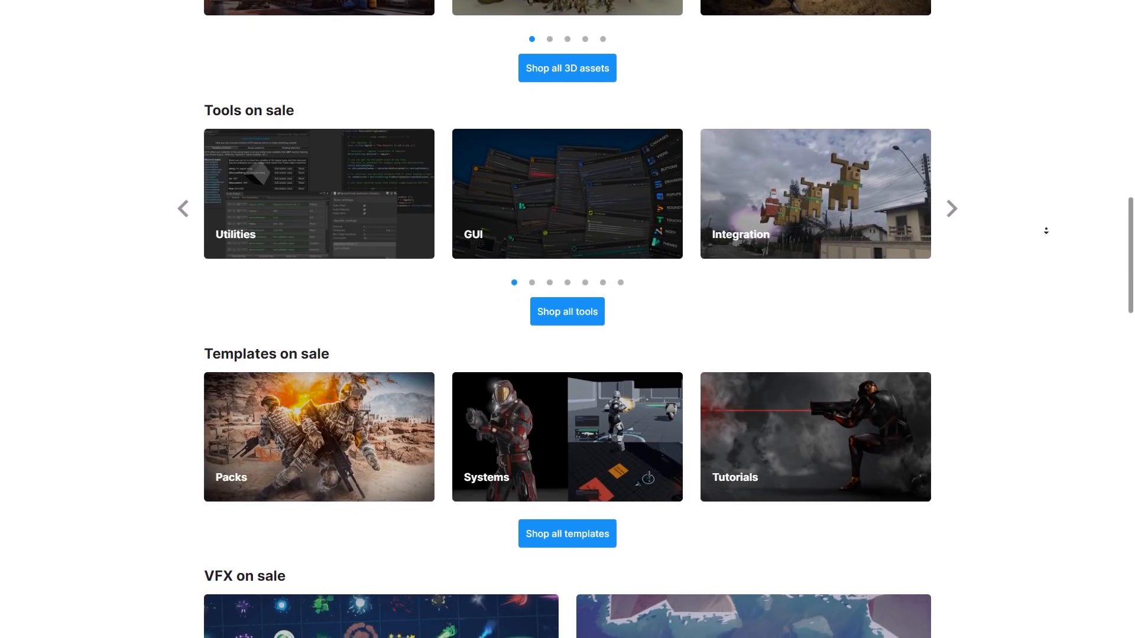
scroll(down, 3)
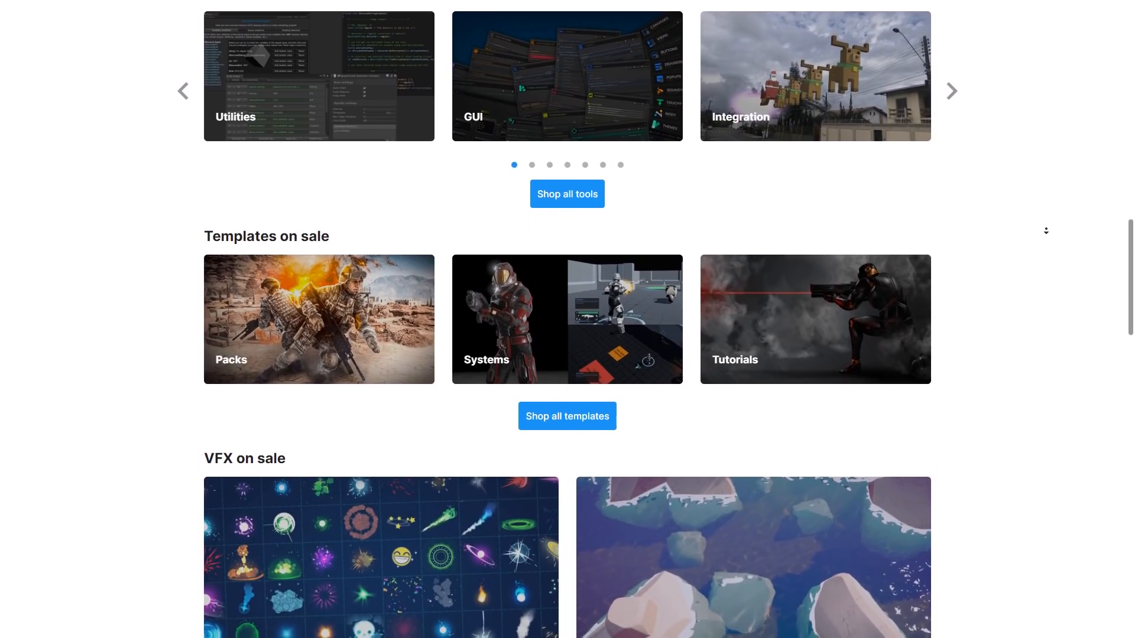
scroll(down, 3)
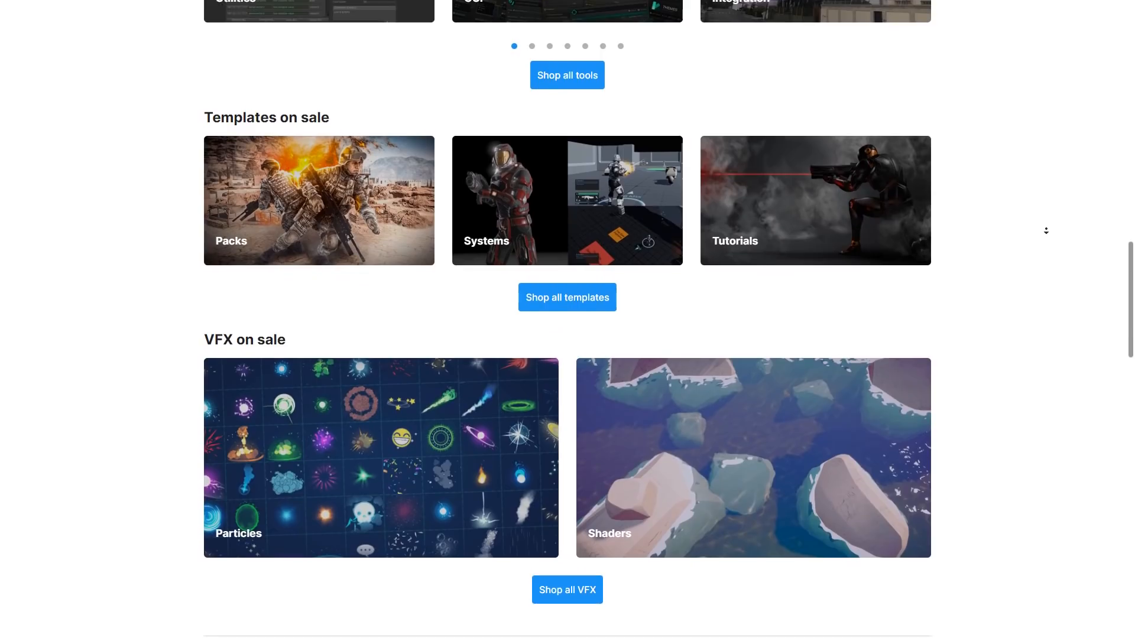
scroll(down, 3)
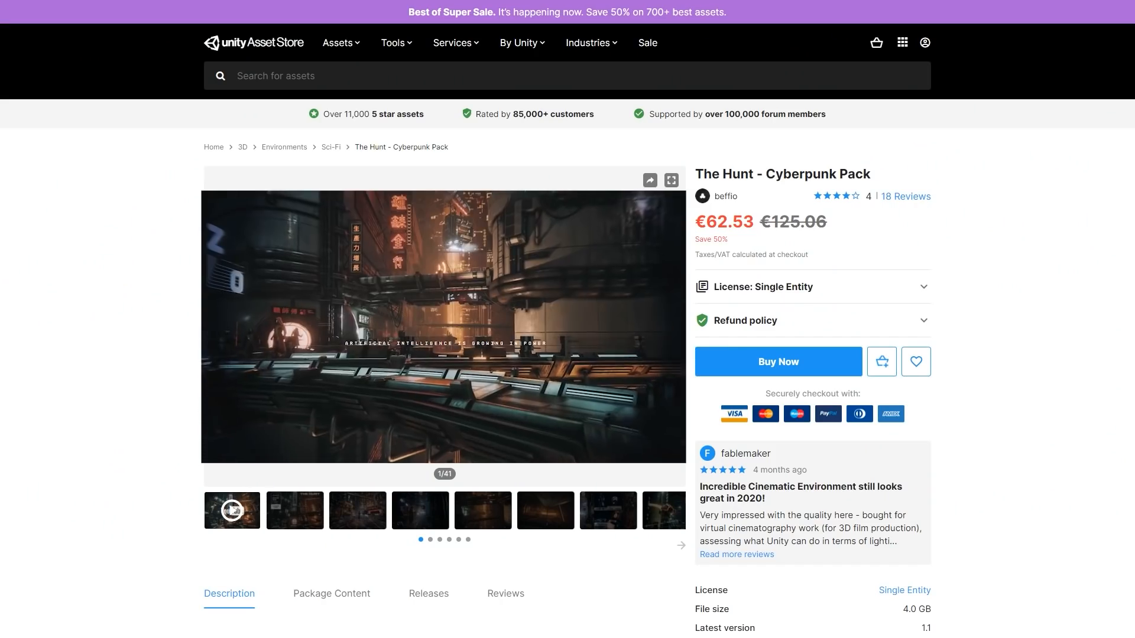
- Open the POLYGON - City Pack page (€8.93), then the PATCH - Updating System [PRO] page
click(232, 509)
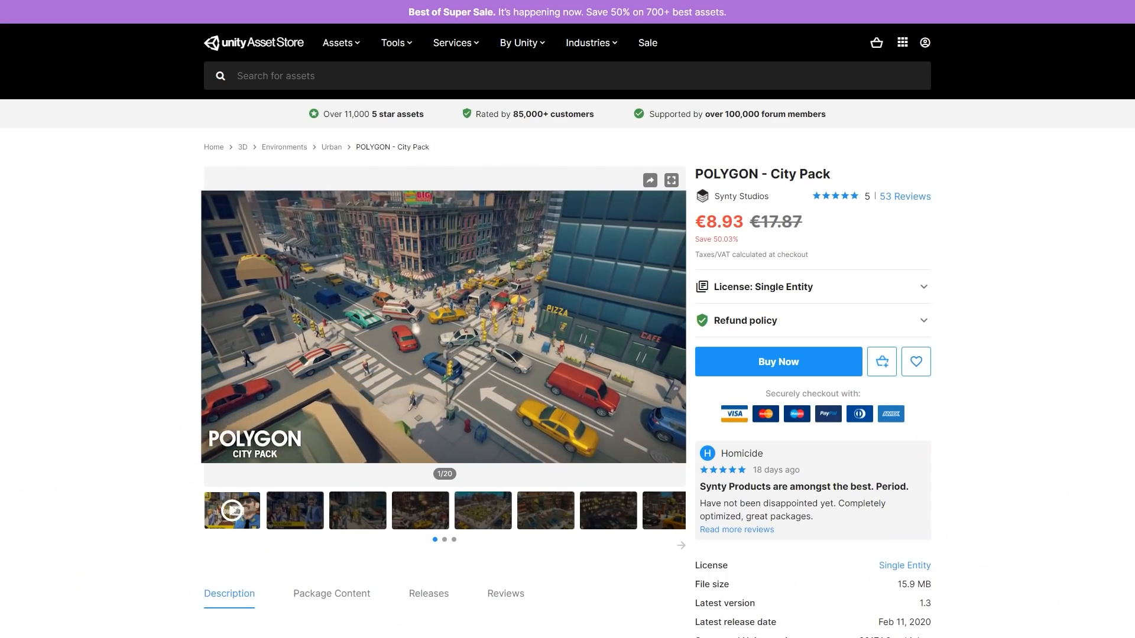
click(670, 180)
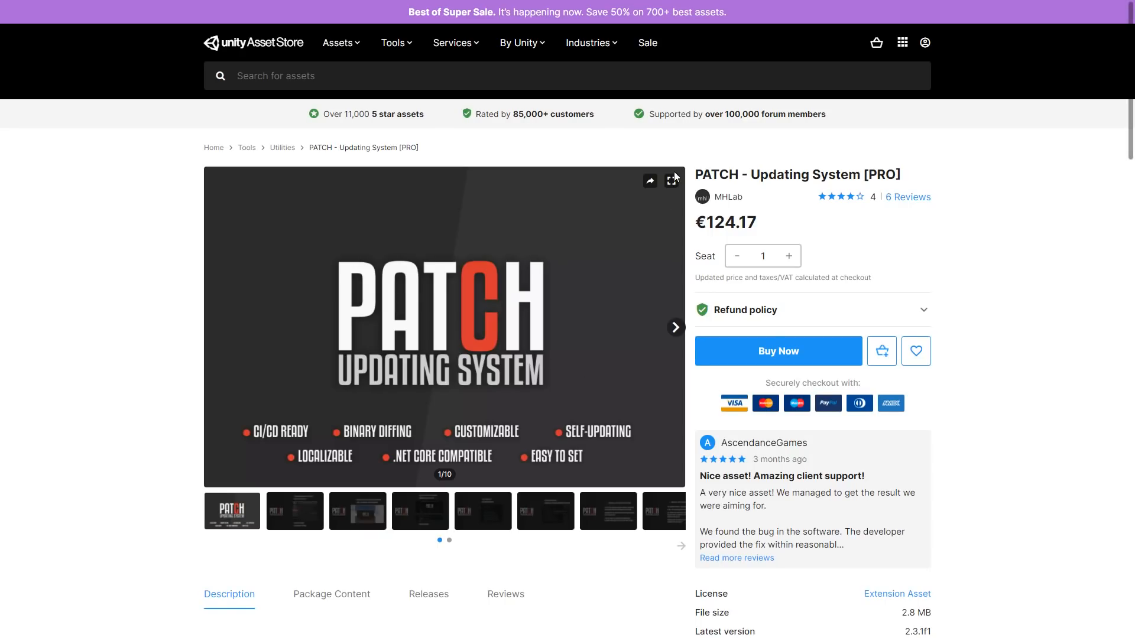
- Browse the PATCH screenshots full screen, then reach the Third Person Controller - Shooter Template page
click(670, 180)
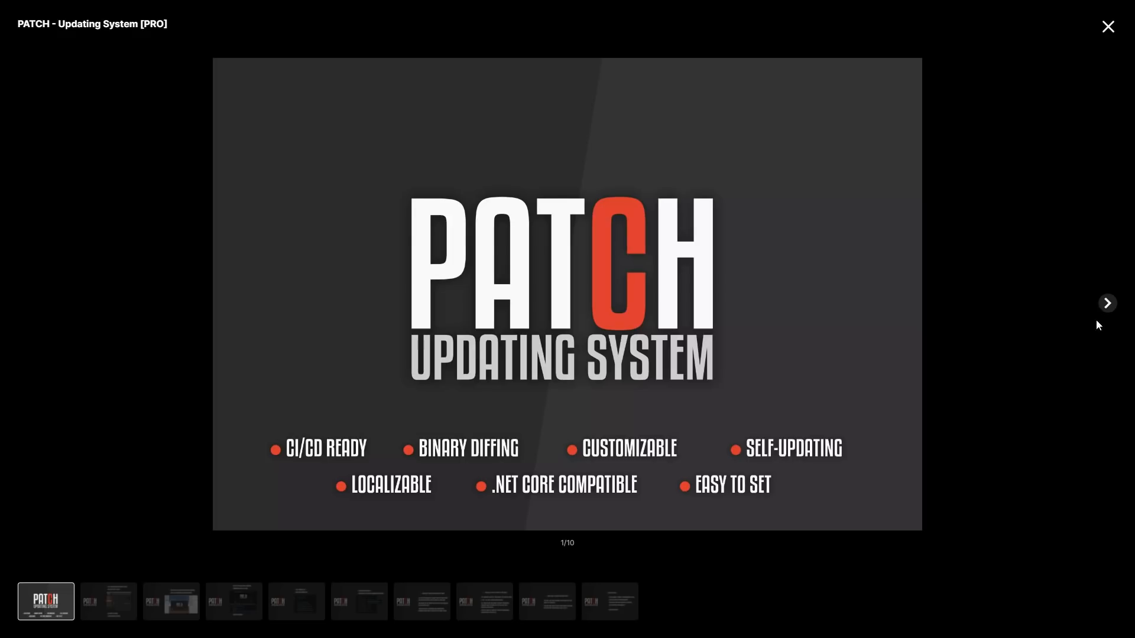
click(1106, 303)
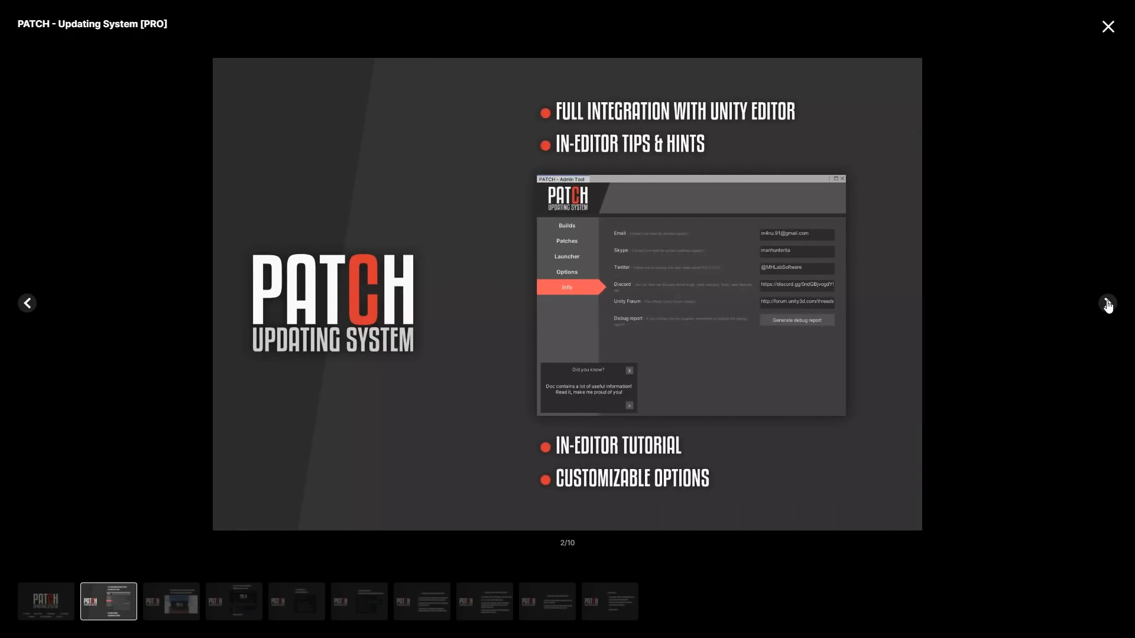
click(1106, 303)
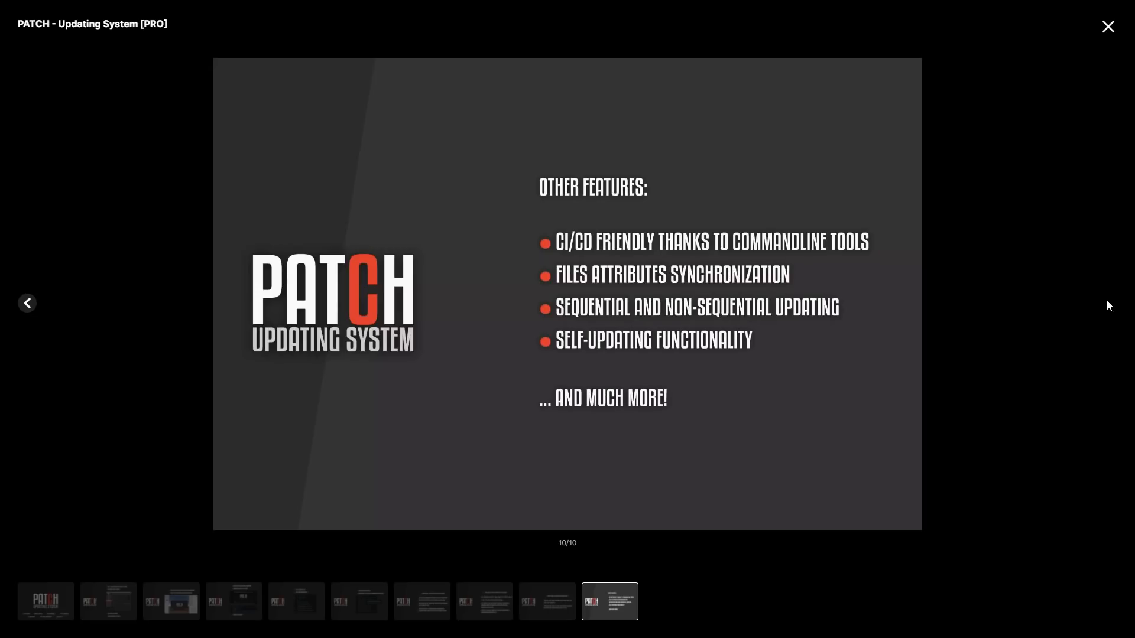
click(1107, 303)
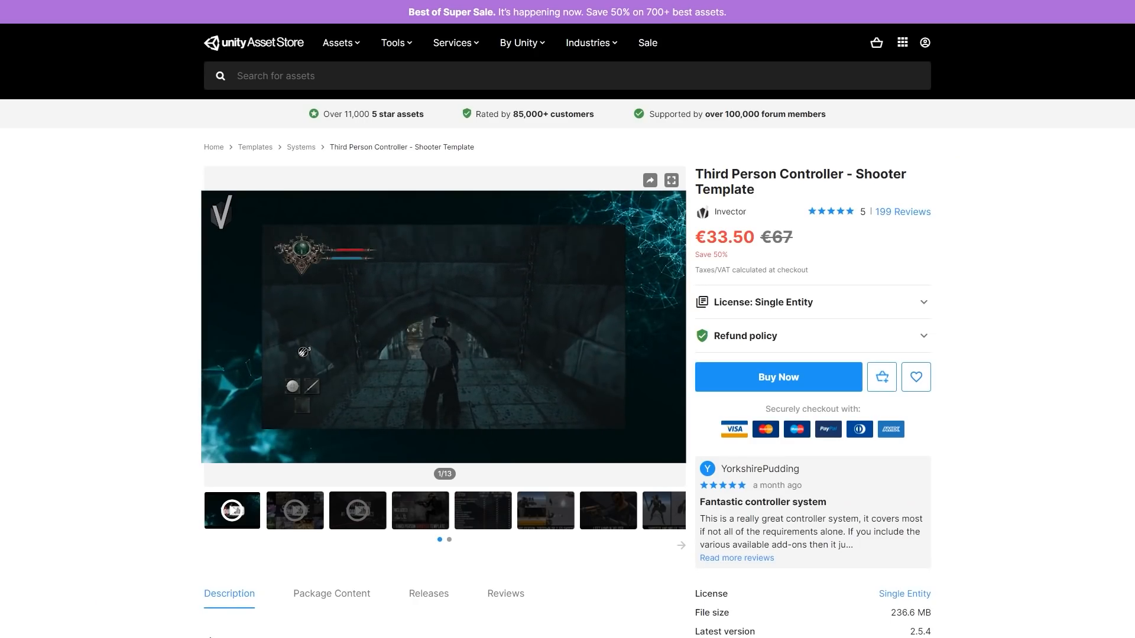
- Play the APack 2.0 promo video showing the low-poly character Face Customizer
click(670, 180)
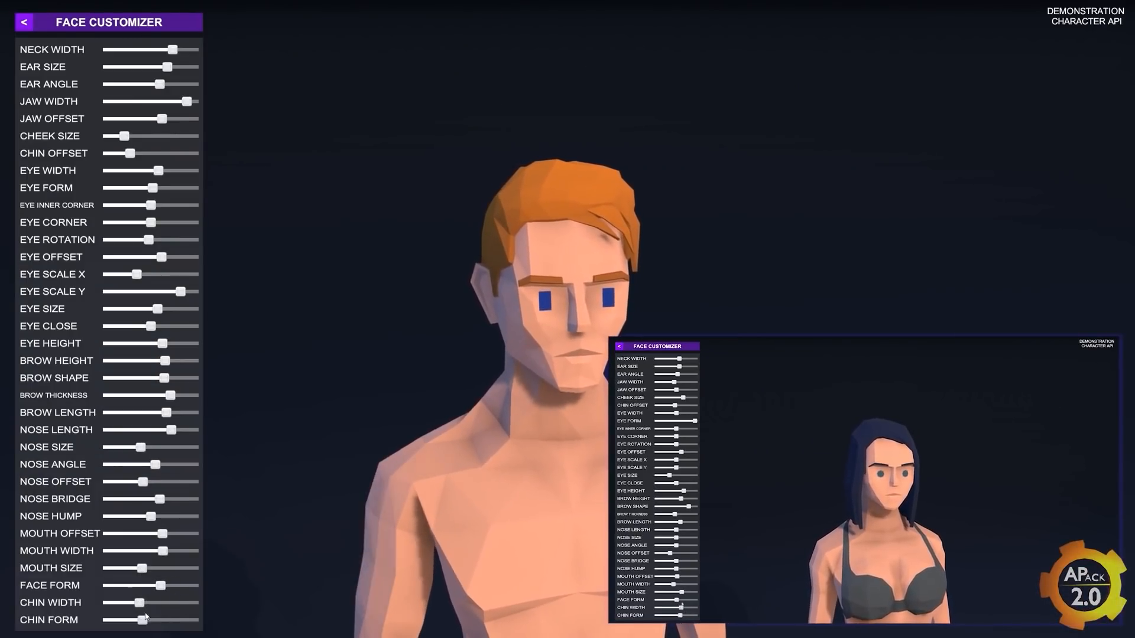
- Open Realistic Effects Pack 4 and play its magenta spell demo video
click(23, 22)
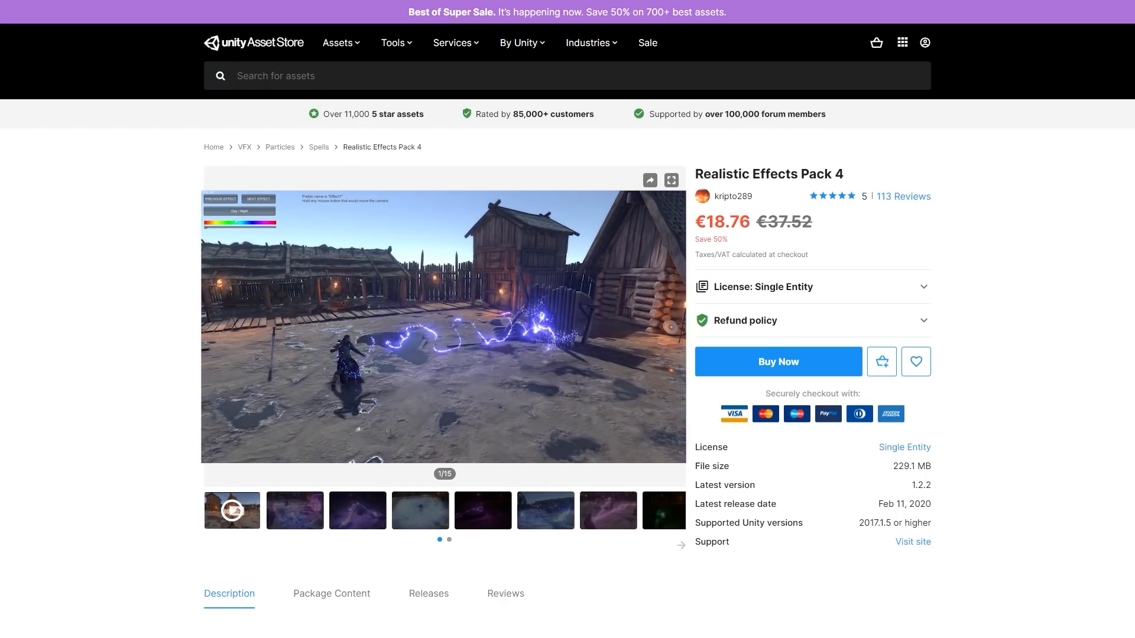
click(670, 180)
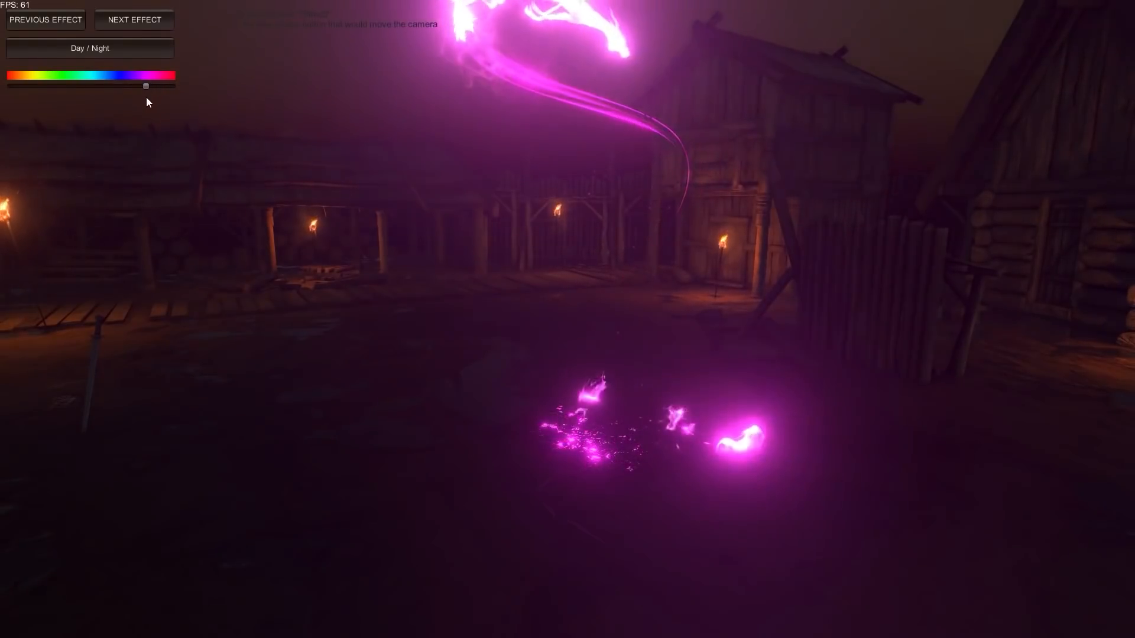
click(134, 19)
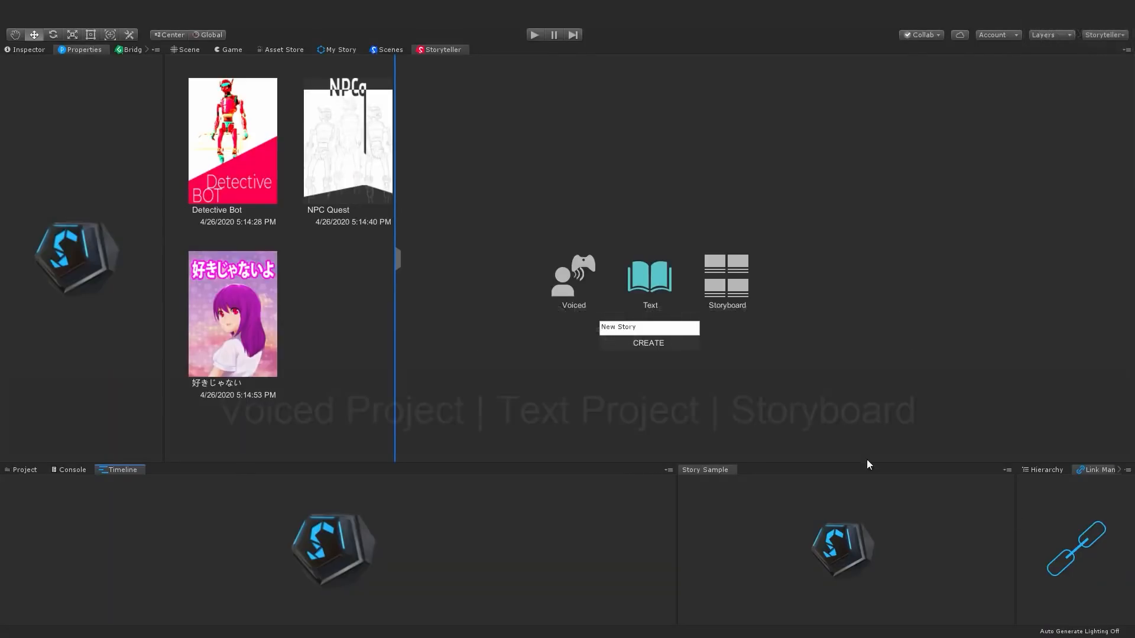
mouse_move(649, 282)
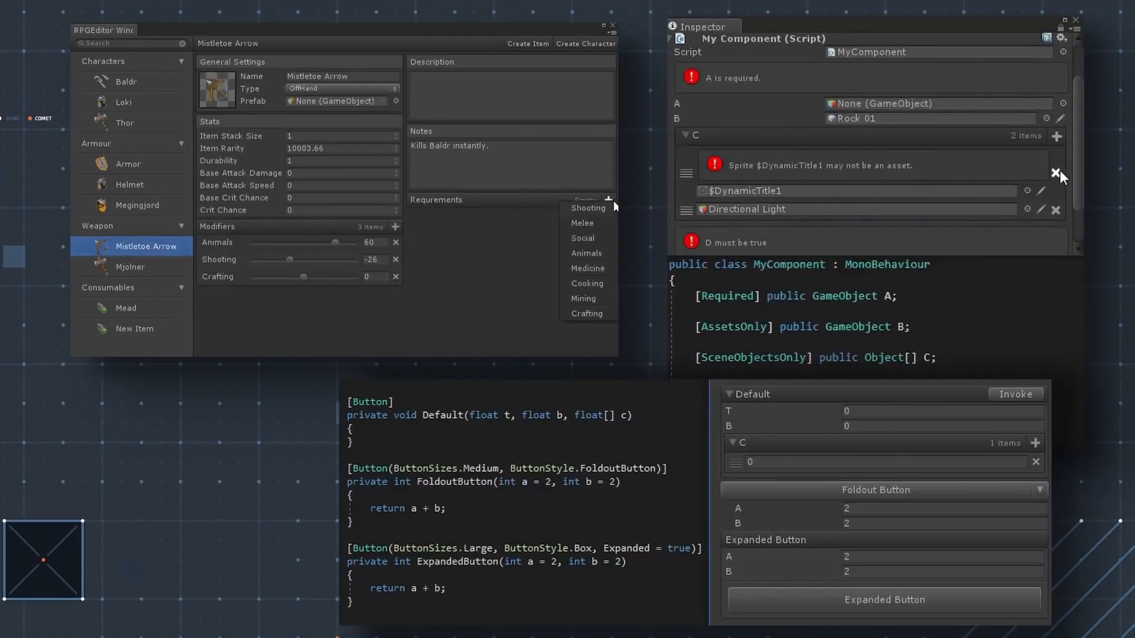
click(129, 266)
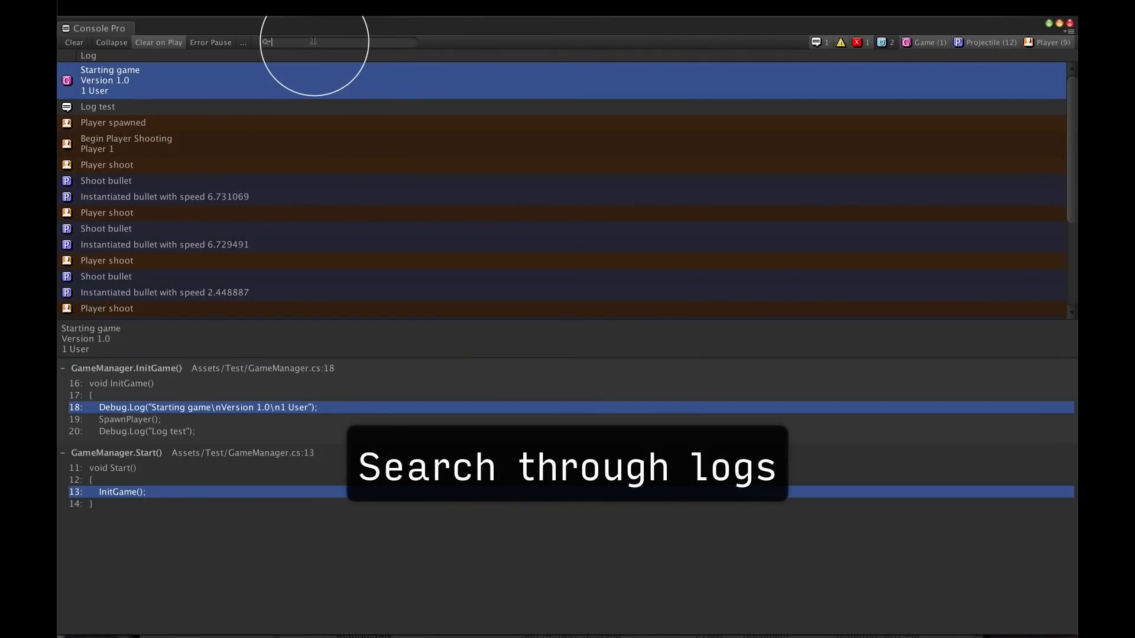
text(Player)
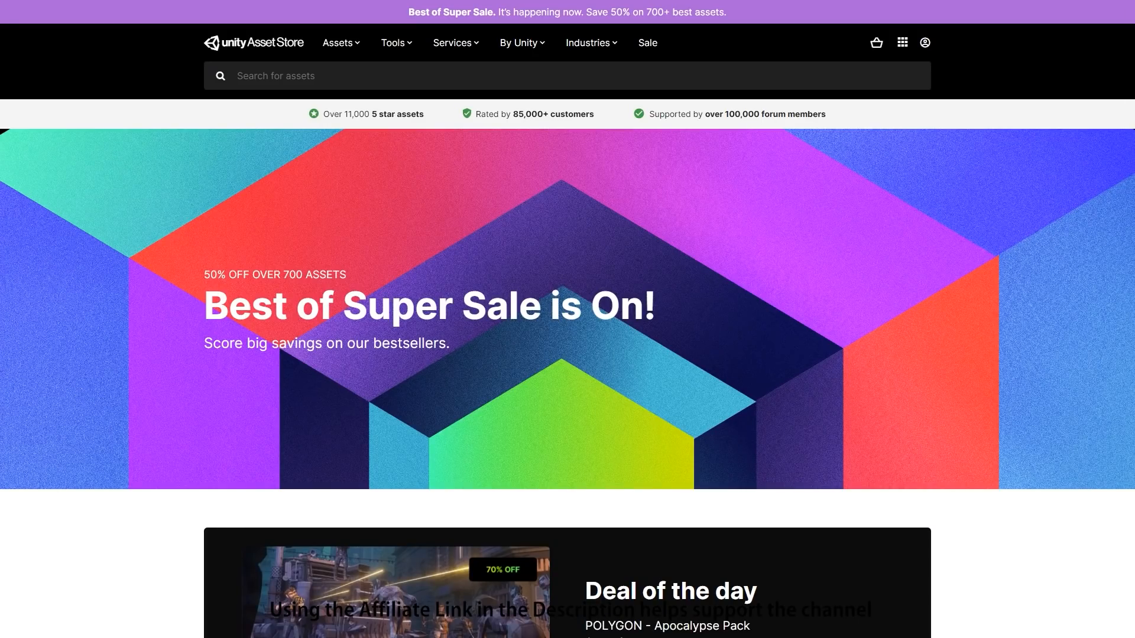
- Scroll past Deal of the day and category carousels to the half-price TopDown Engine and Gaia 2 grid
scroll(down, 3)
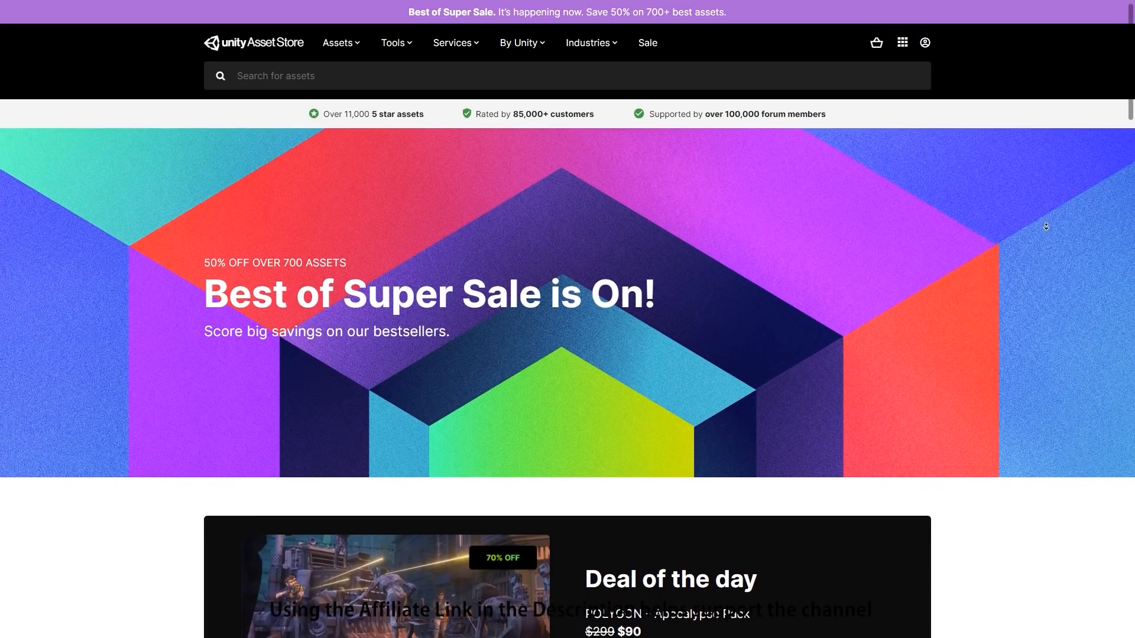
scroll(down, 3)
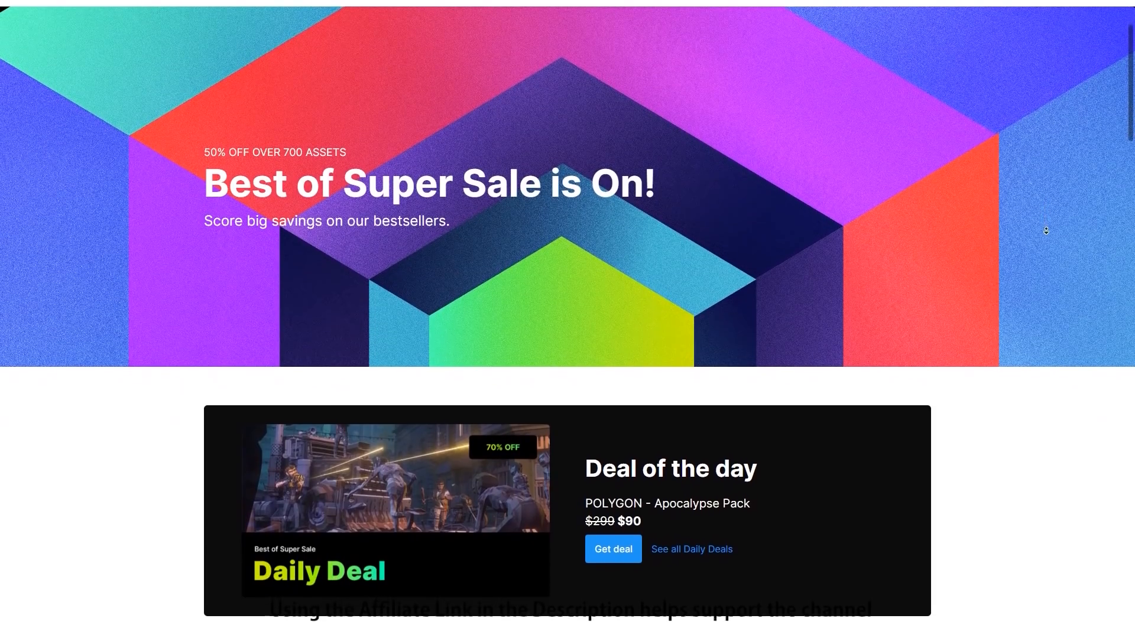
scroll(down, 3)
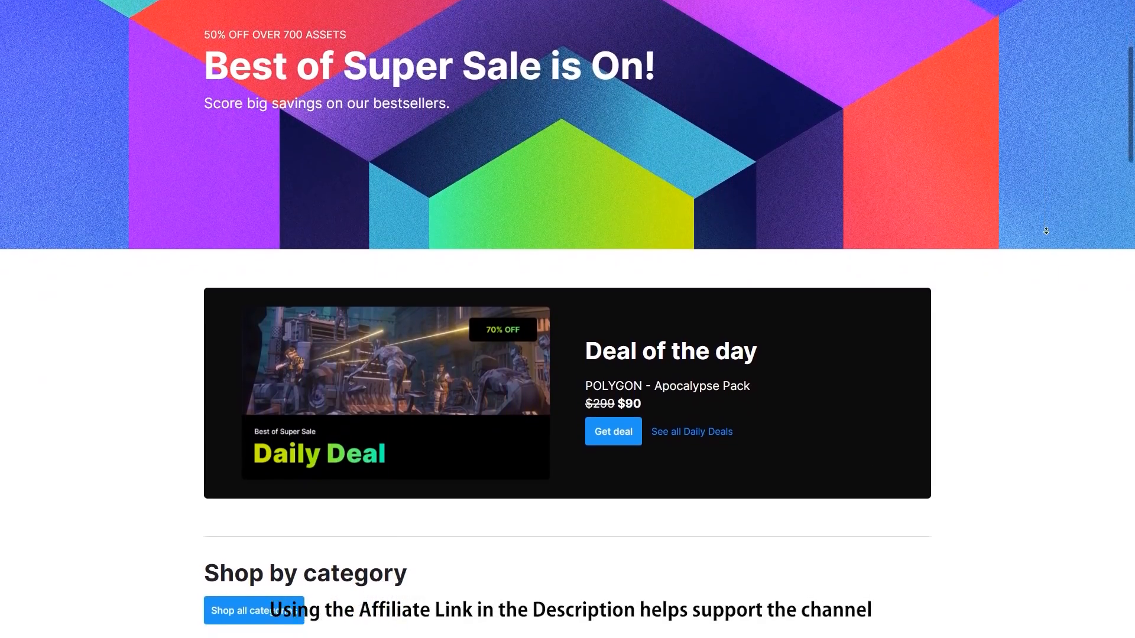
scroll(down, 3)
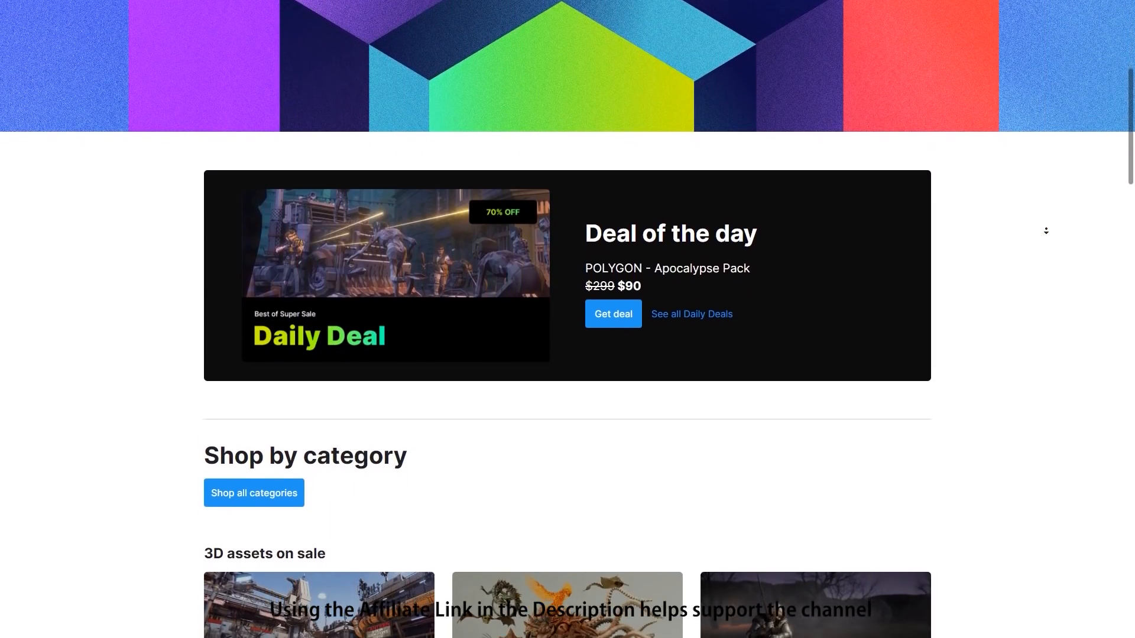
scroll(down, 3)
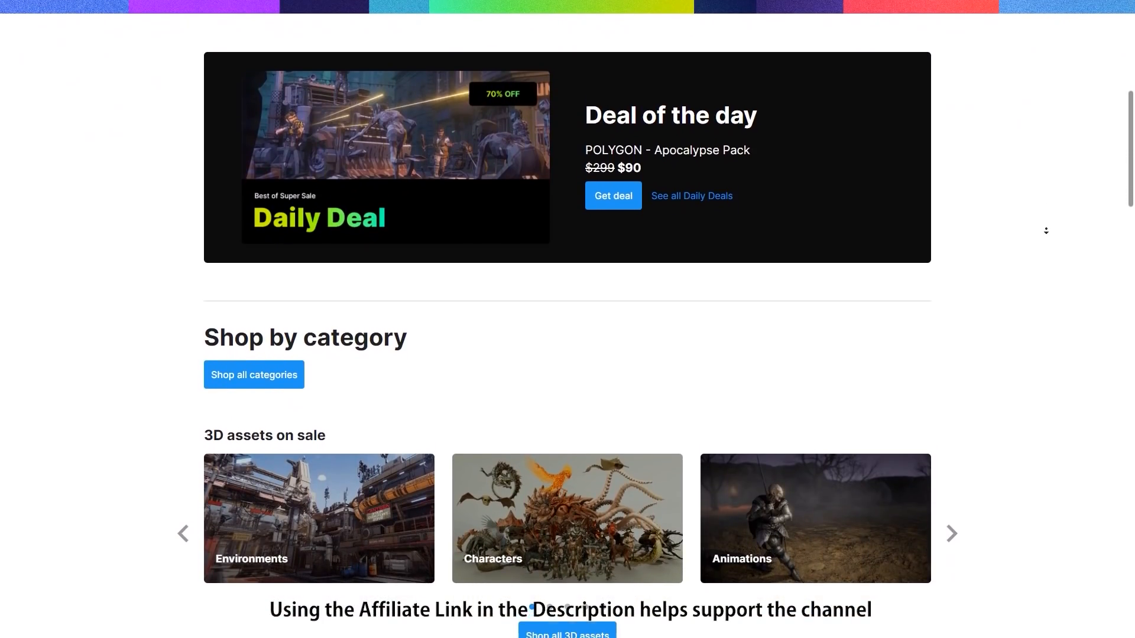
scroll(down, 3)
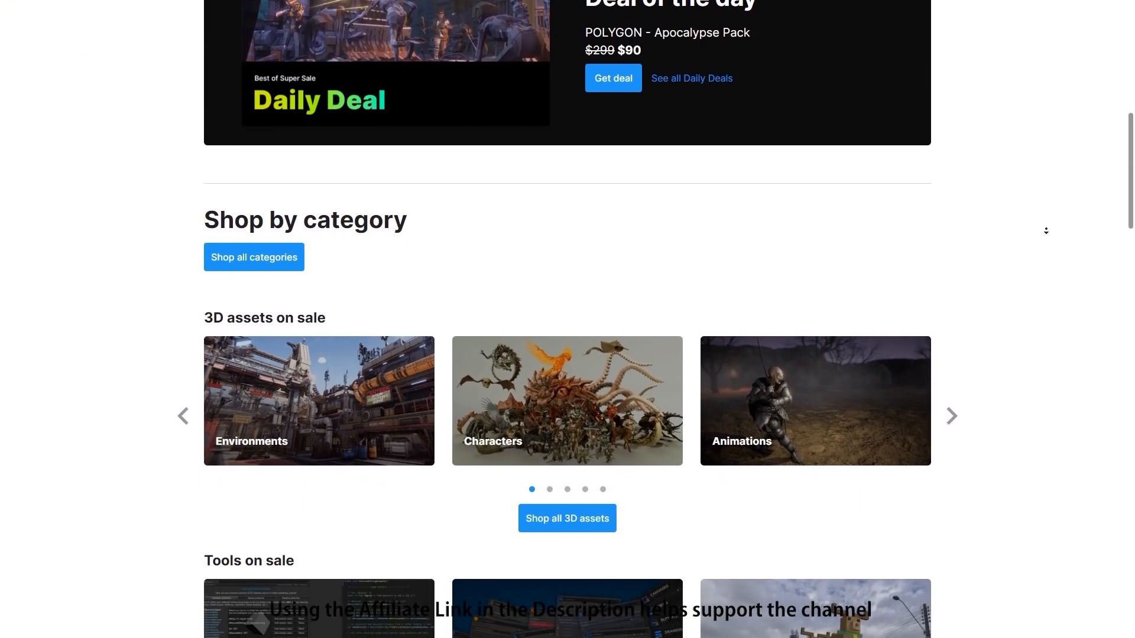
scroll(down, 3)
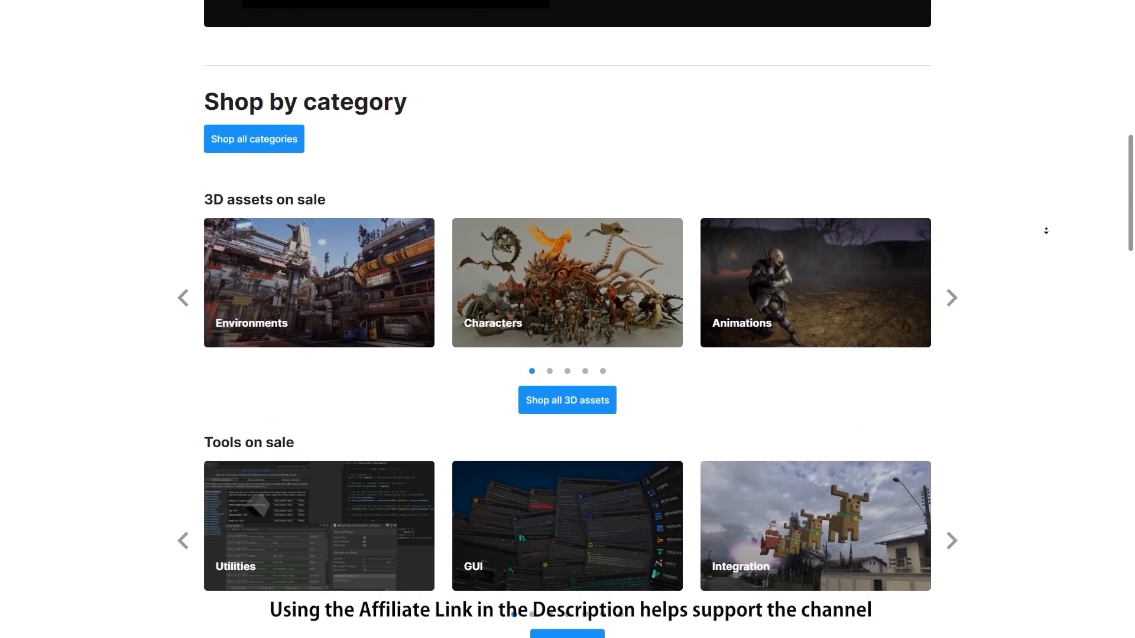
scroll(down, 3)
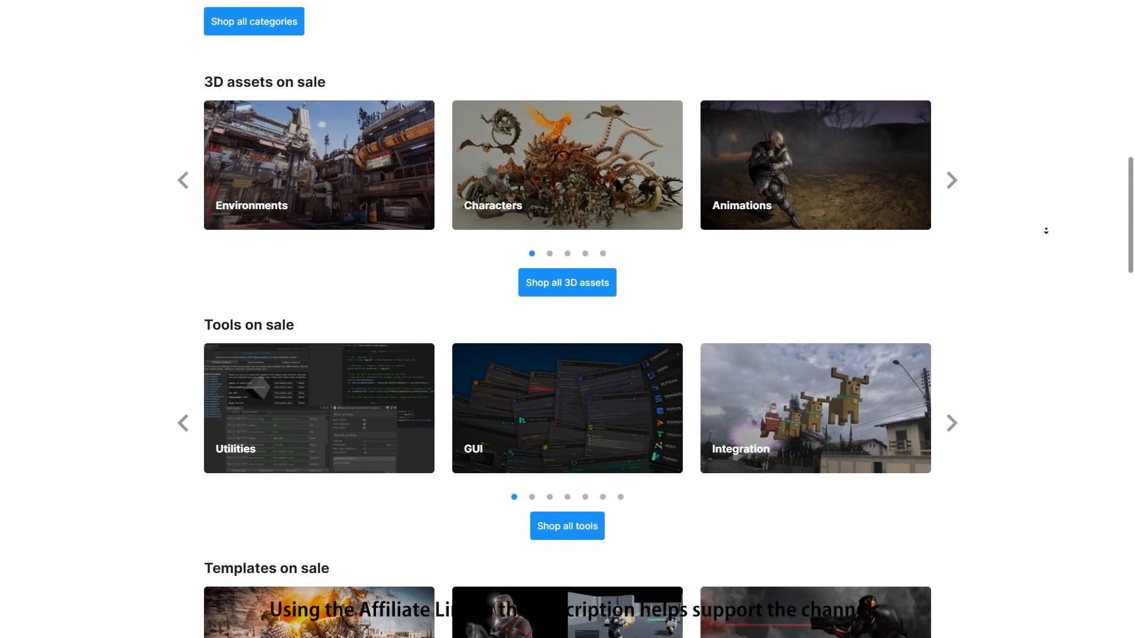
scroll(down, 3)
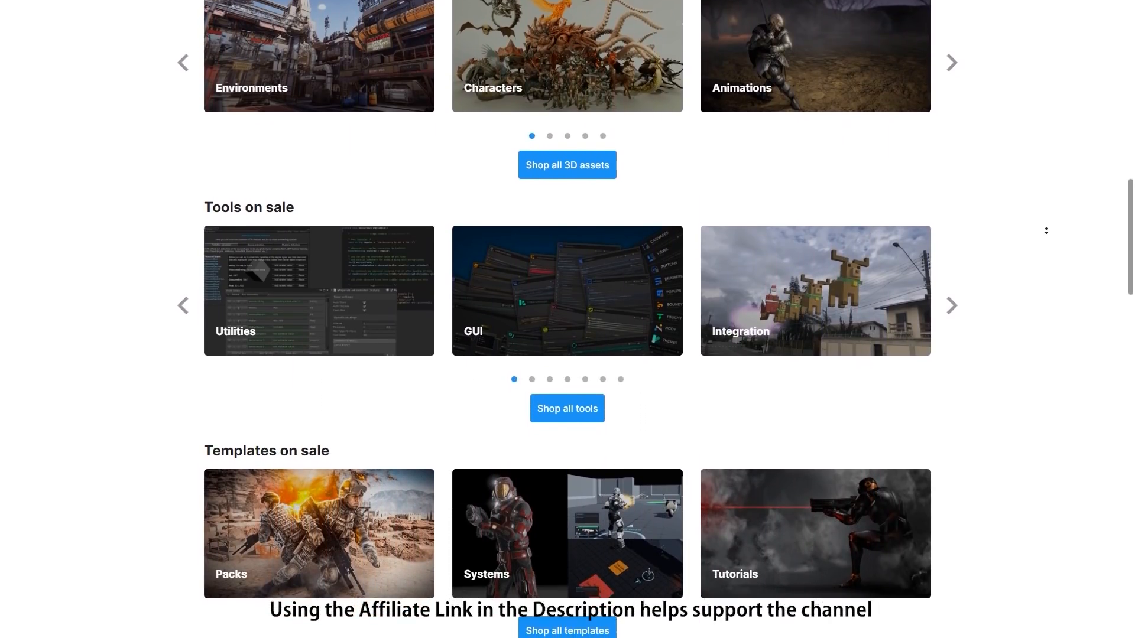
scroll(down, 3)
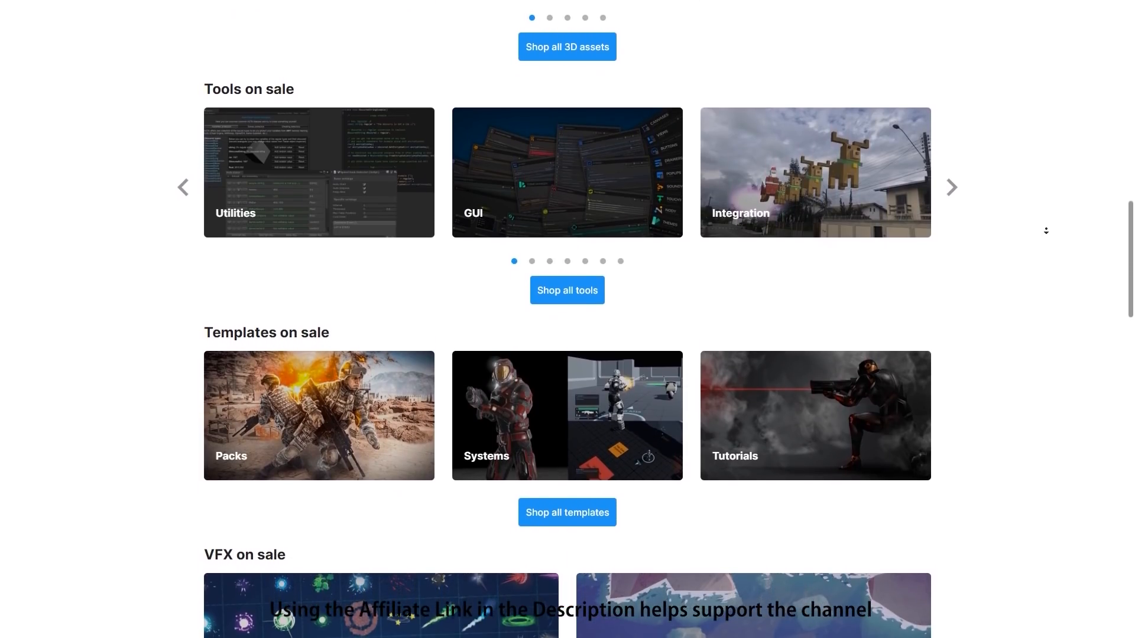
scroll(down, 3)
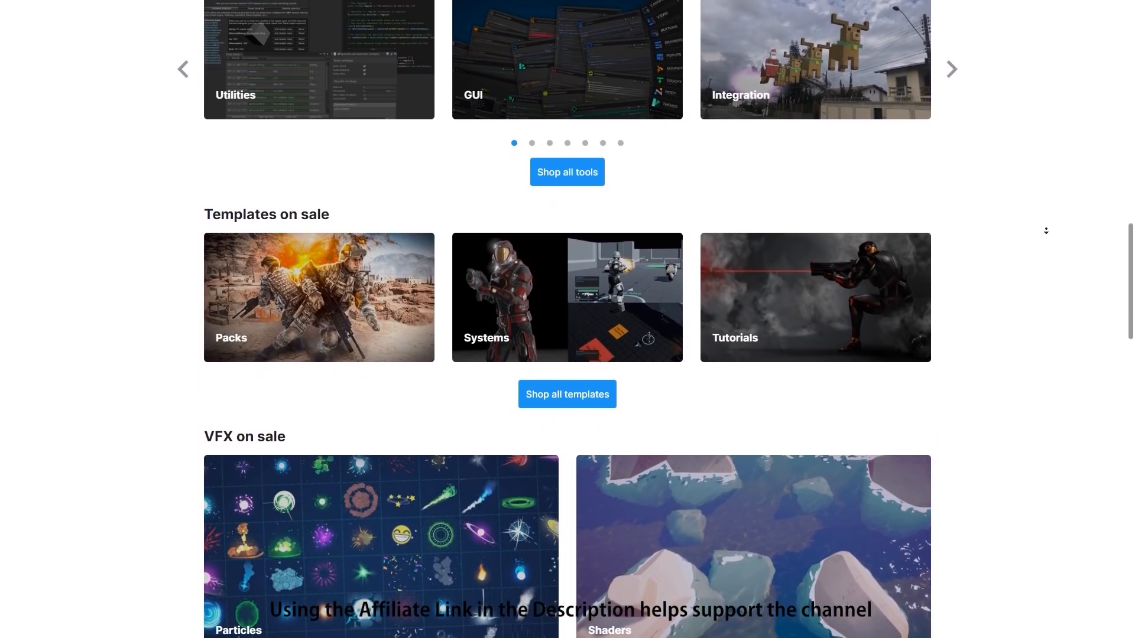
scroll(down, 3)
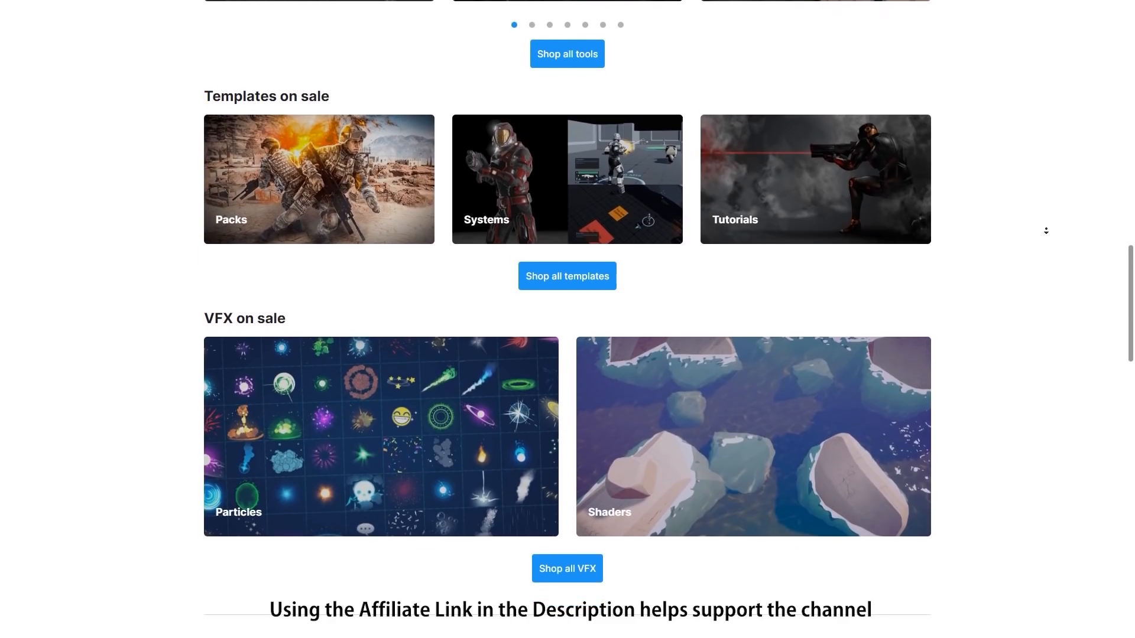
scroll(down, 3)
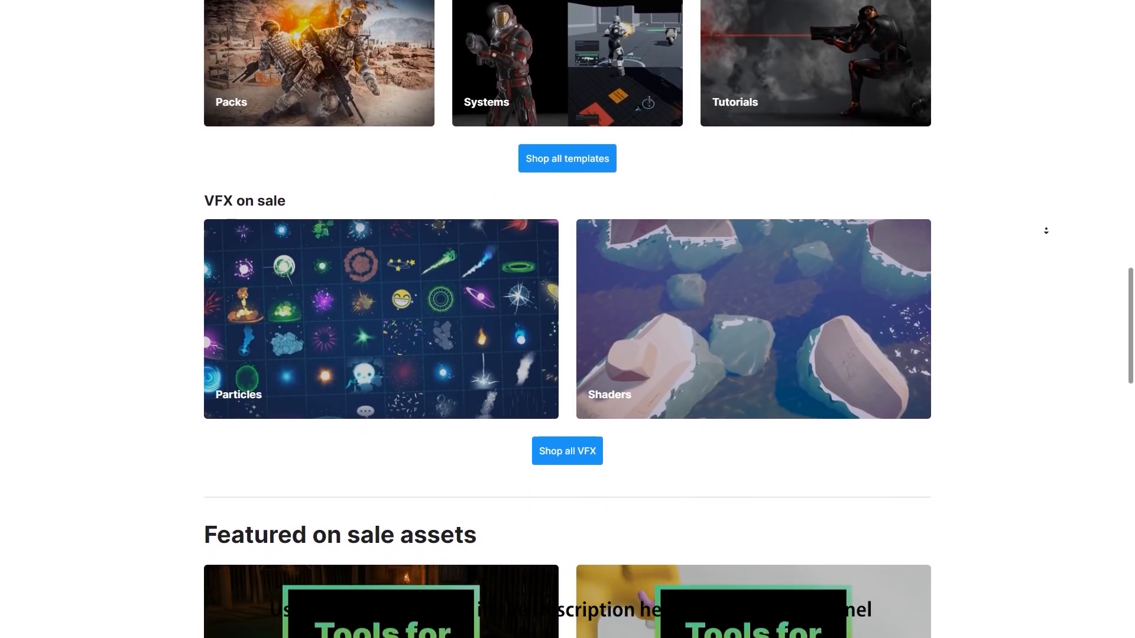
scroll(down, 3)
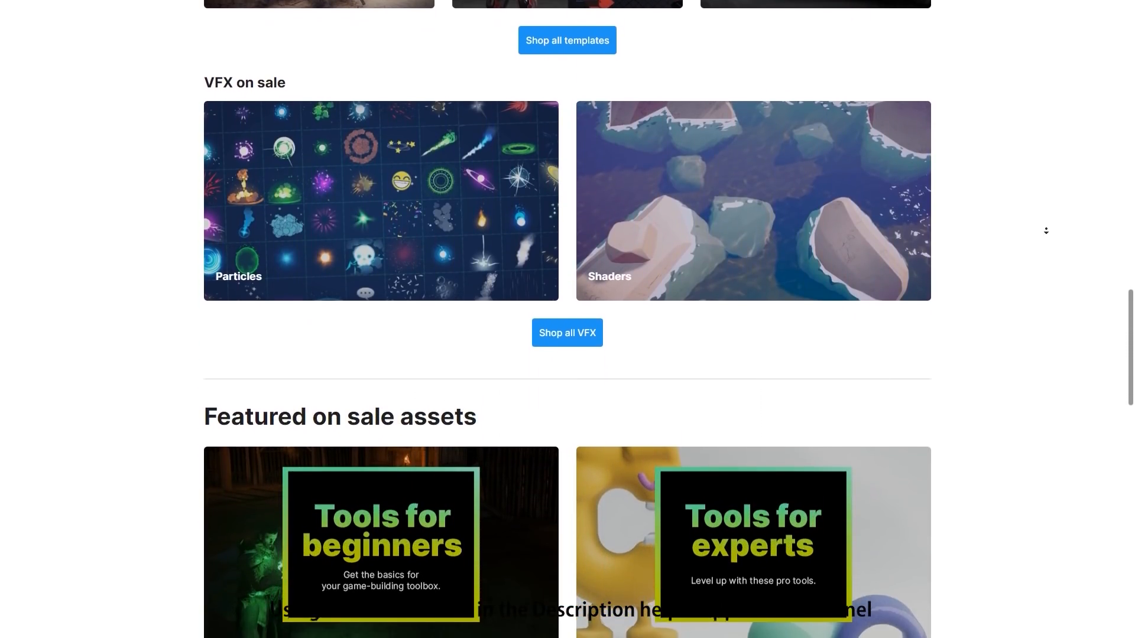
scroll(down, 3)
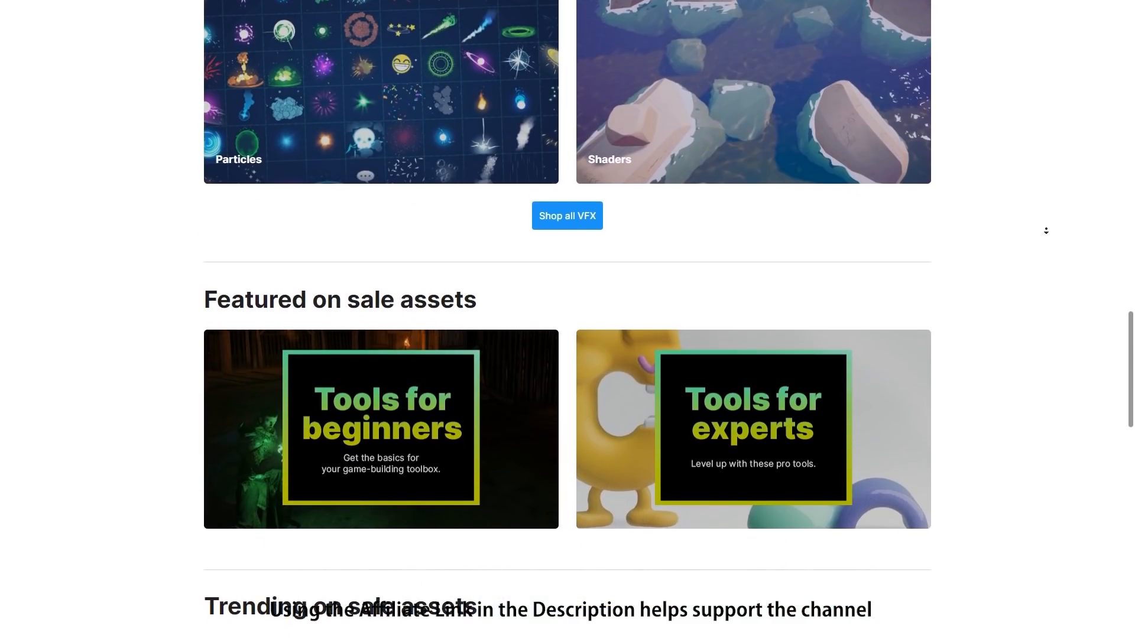
scroll(down, 3)
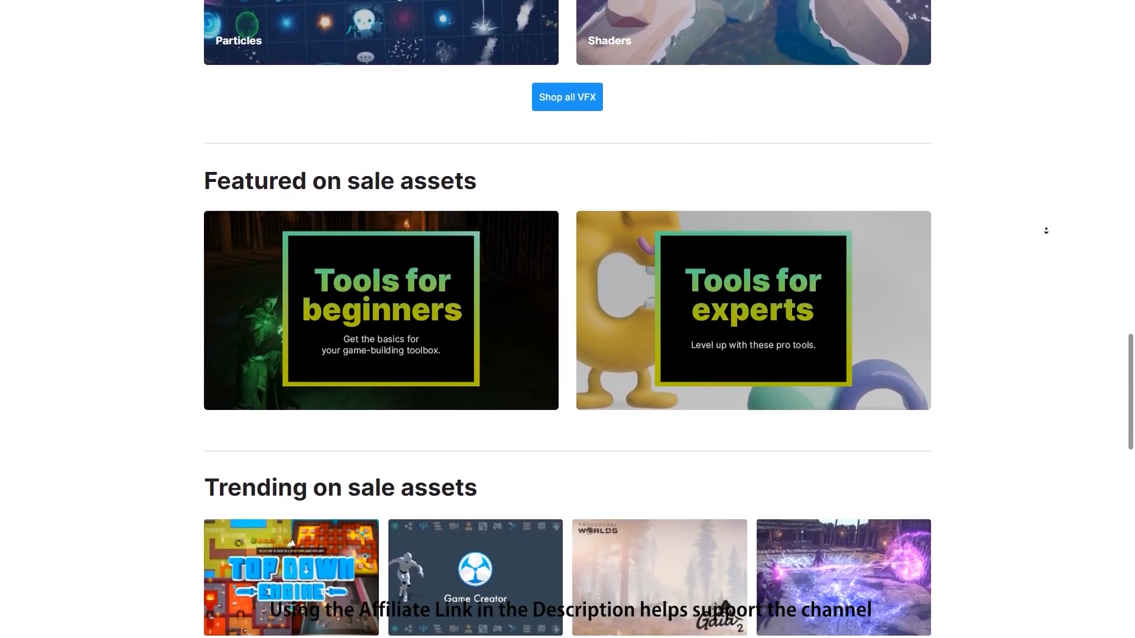
scroll(down, 3)
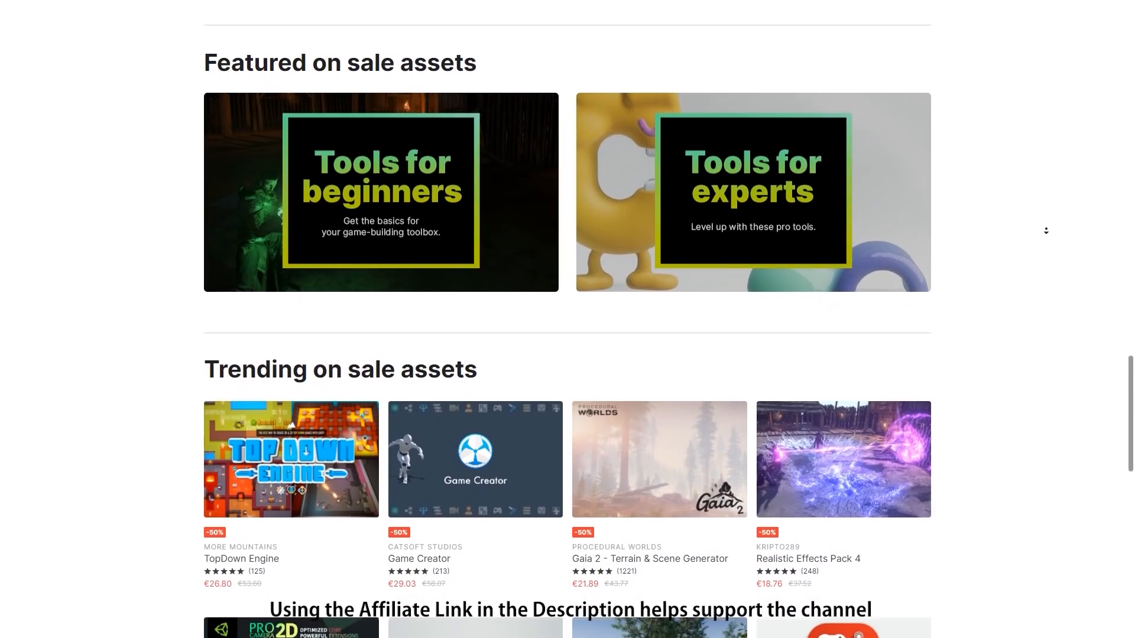
scroll(down, 3)
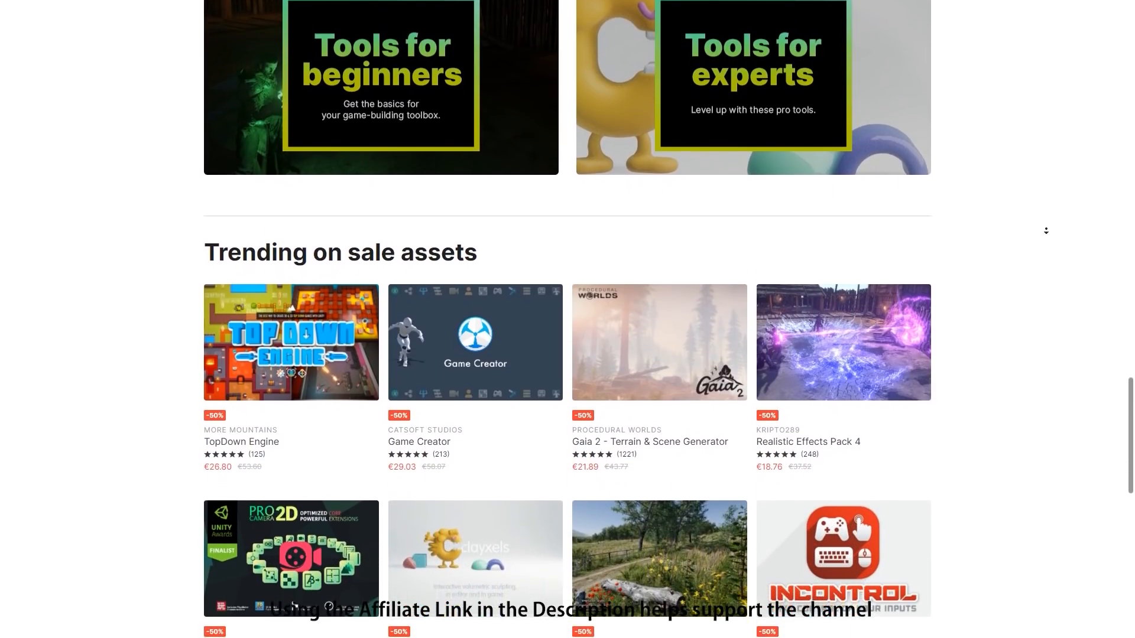
scroll(down, 3)
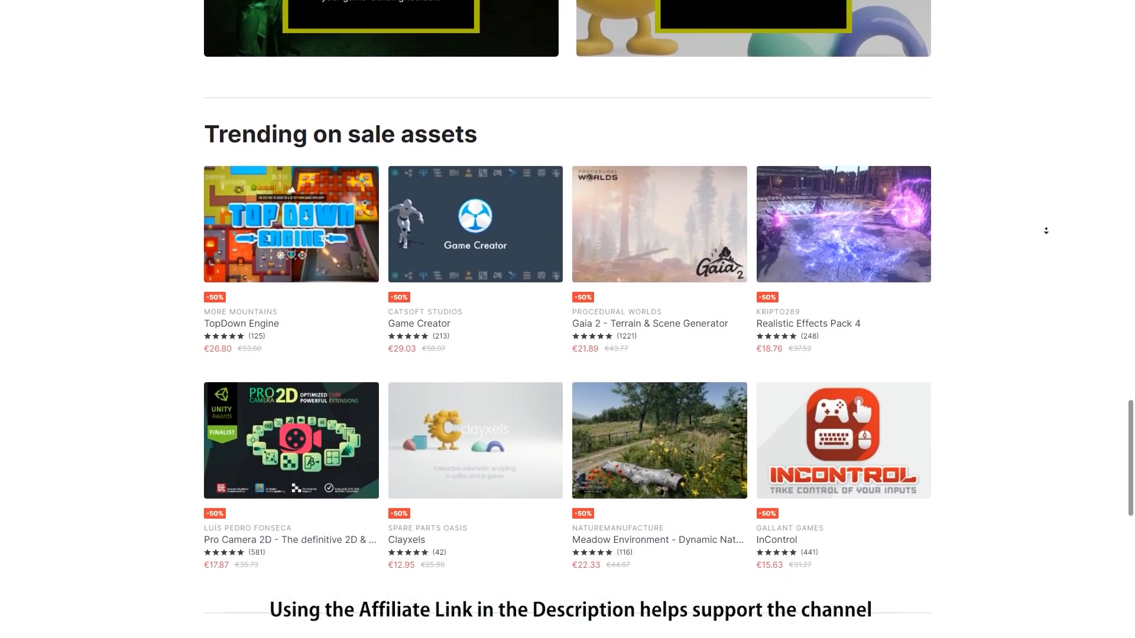